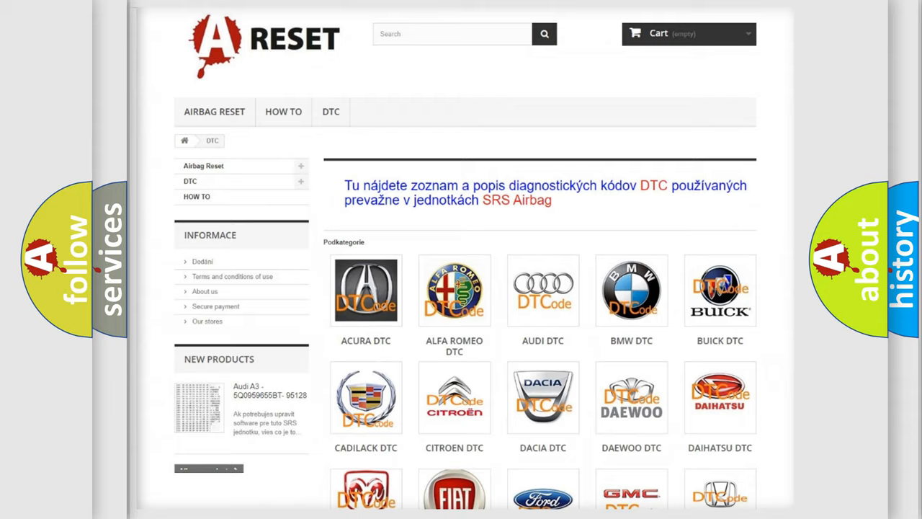
# - Open the Alfa Romeo DTC tile and scroll through its list of fault-code subcategories
pyautogui.scroll(3)
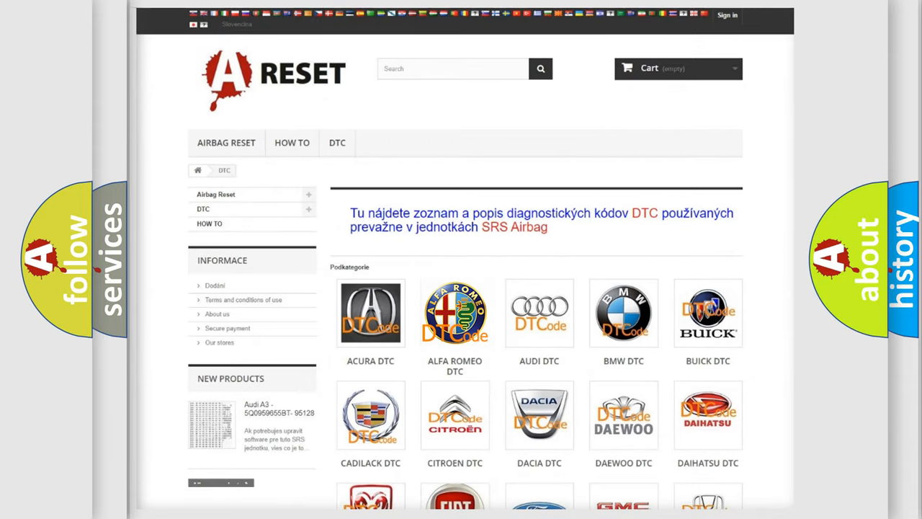
pyautogui.click(455, 313)
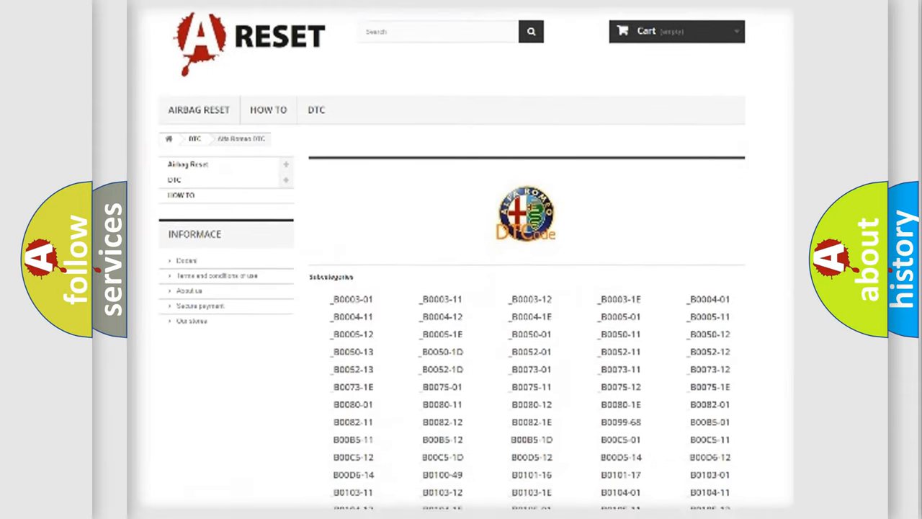
pyautogui.scroll(-3)
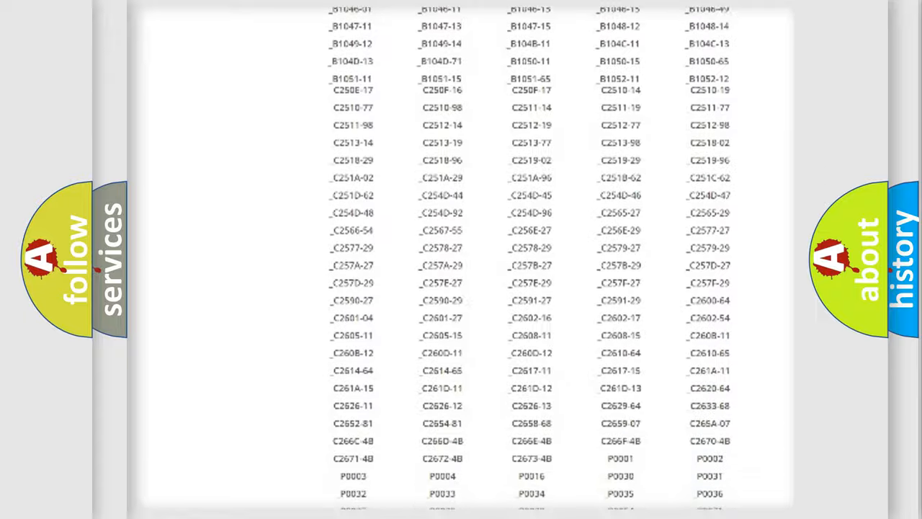
pyautogui.scroll(3)
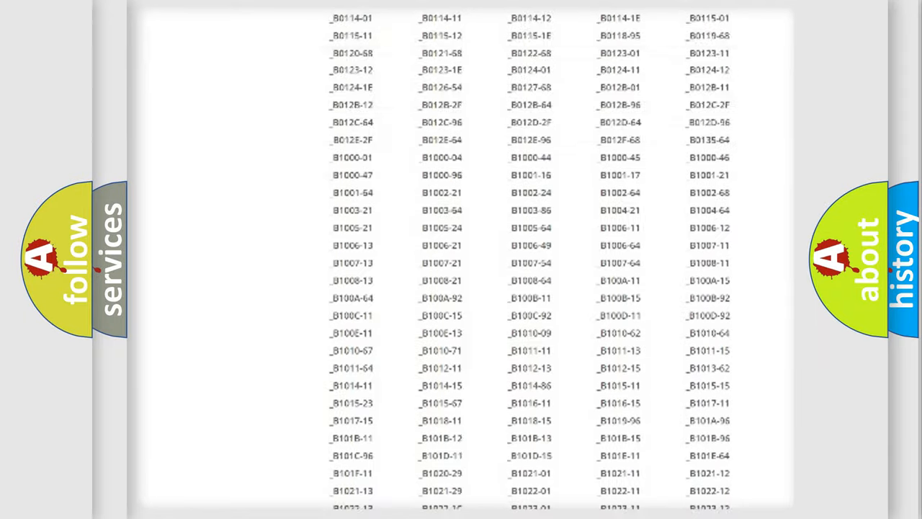
pyautogui.scroll(3)
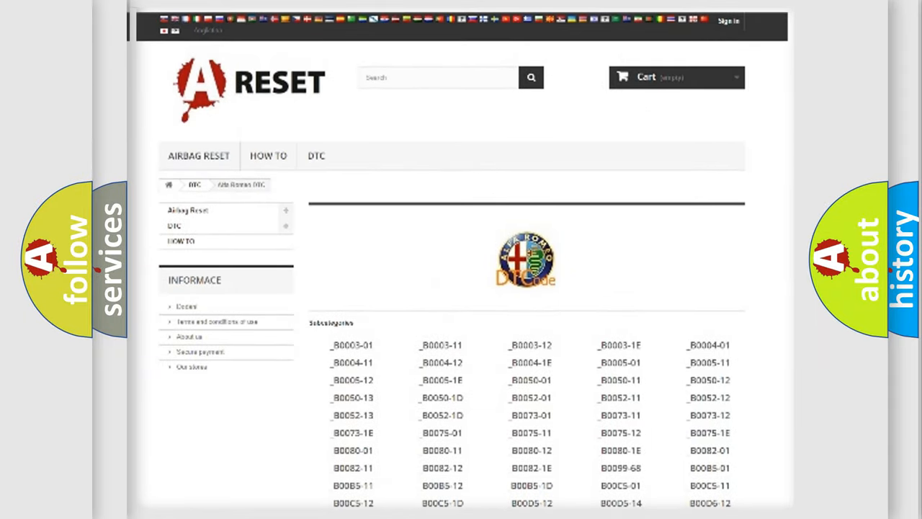